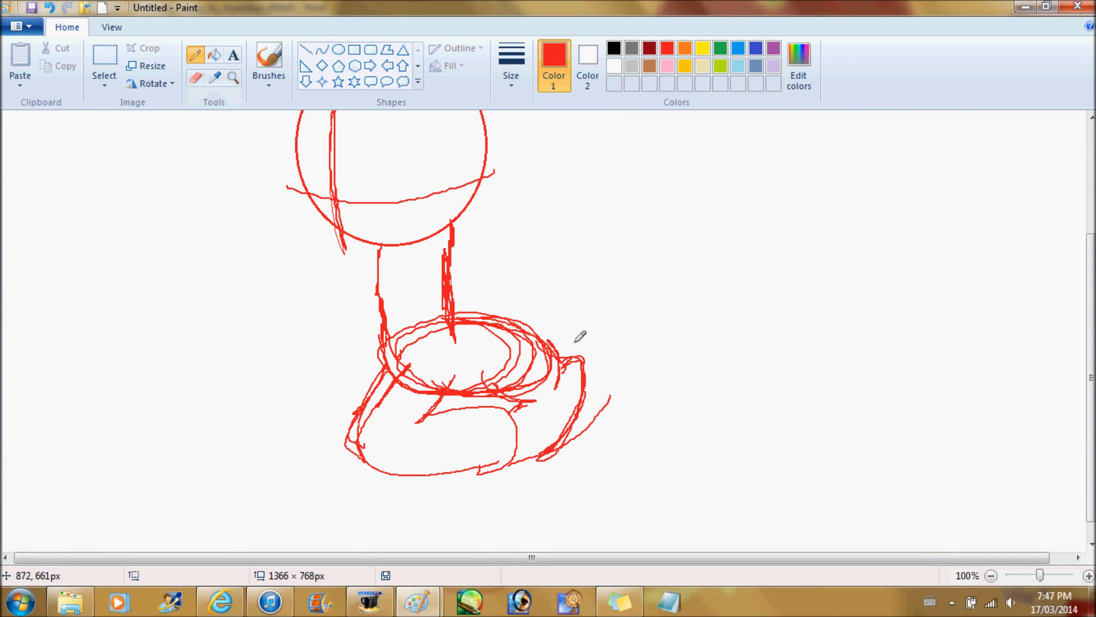
Trace grey and golden-yellow Curve outlines over the red sketch around the head and body.
left_click(992, 576)
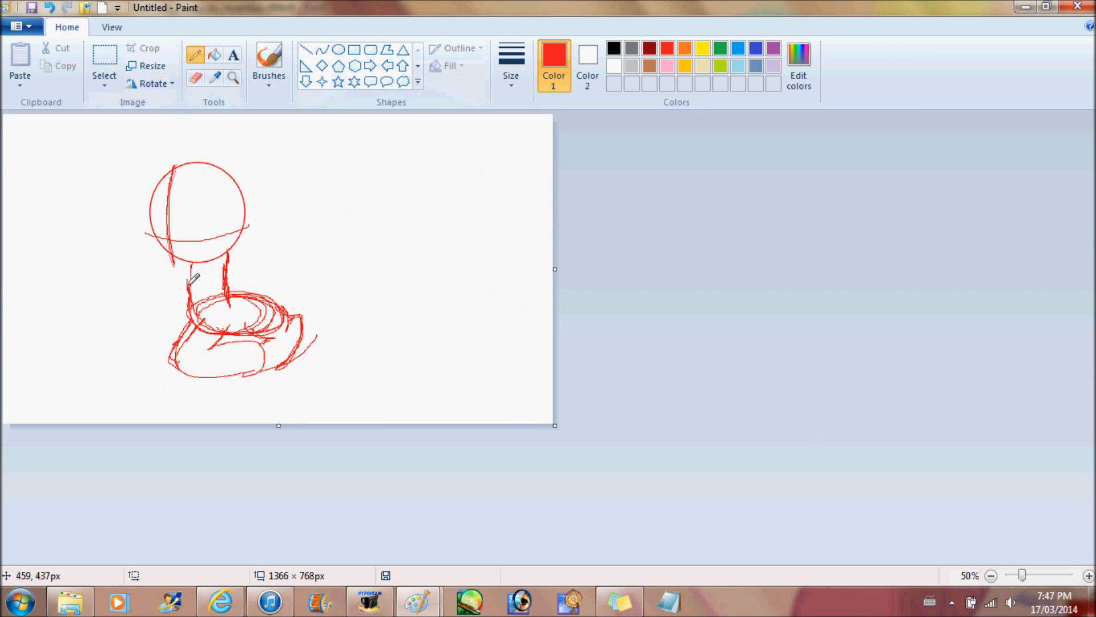
left_click(1088, 576)
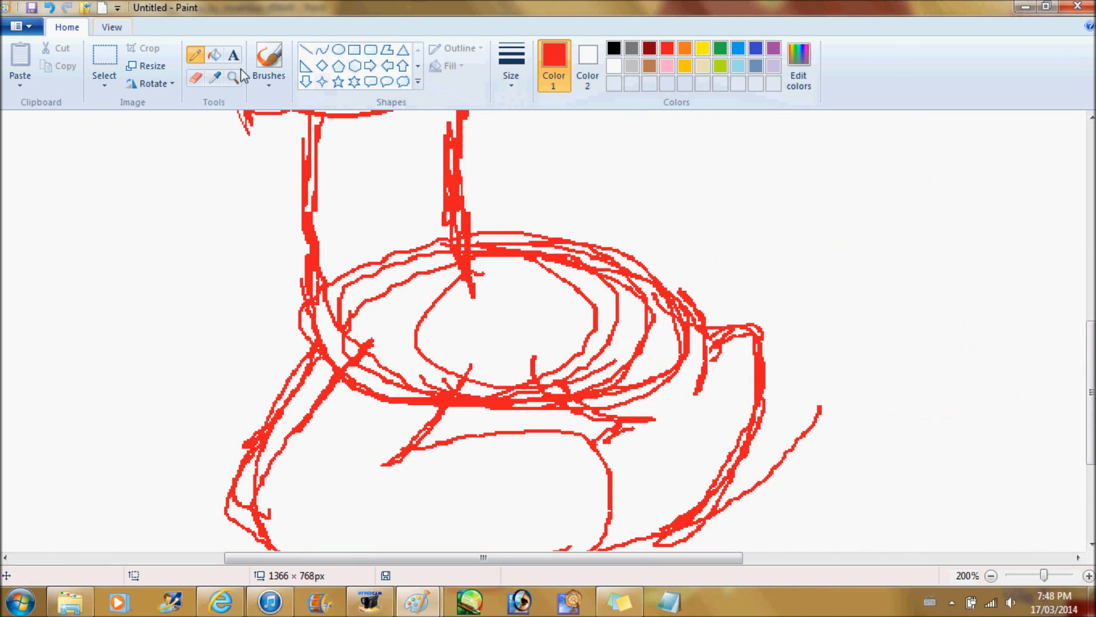
left_click(990, 575)
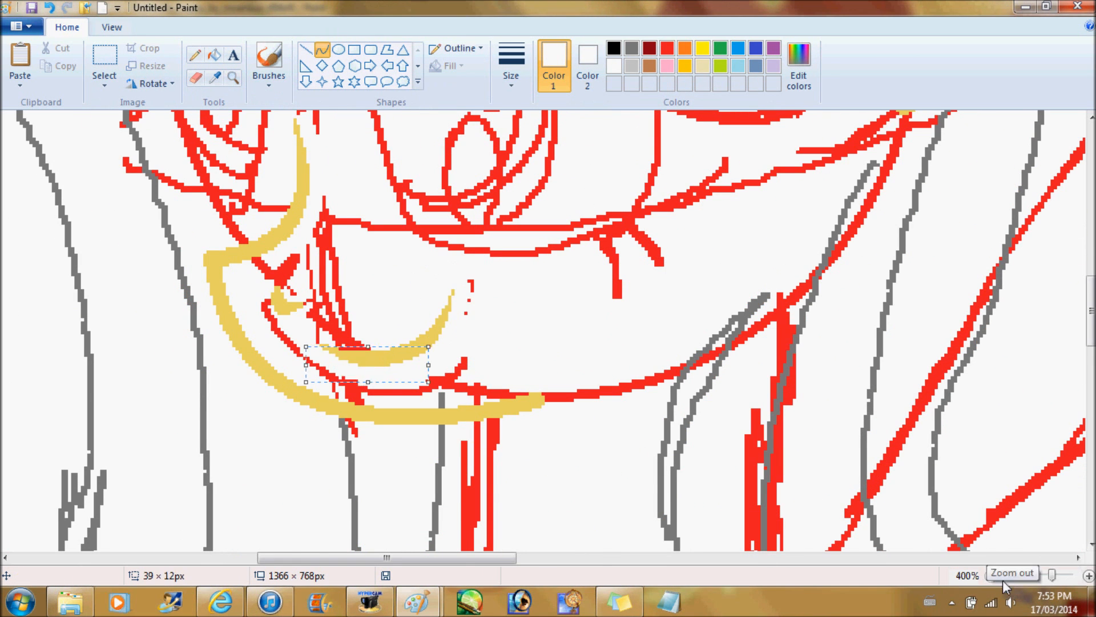
Browse the Favorites list in Internet Explorer and hover over the Smosh folder.
left_click(1011, 572)
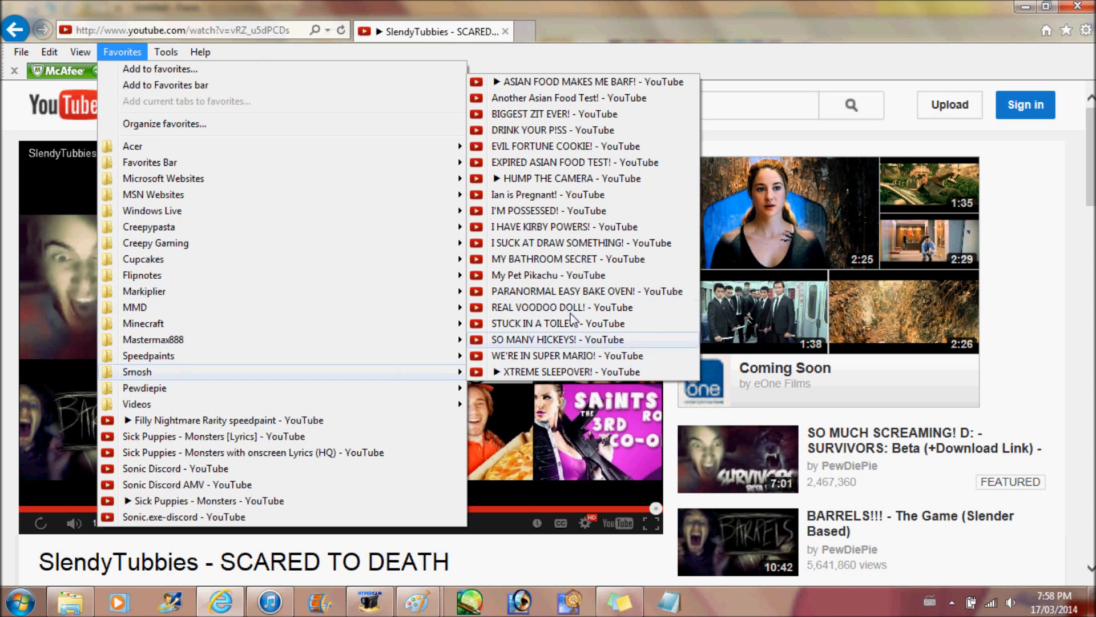
Outline both eyes in bold black with long lashes using the Curve tool.
left_click(549, 211)
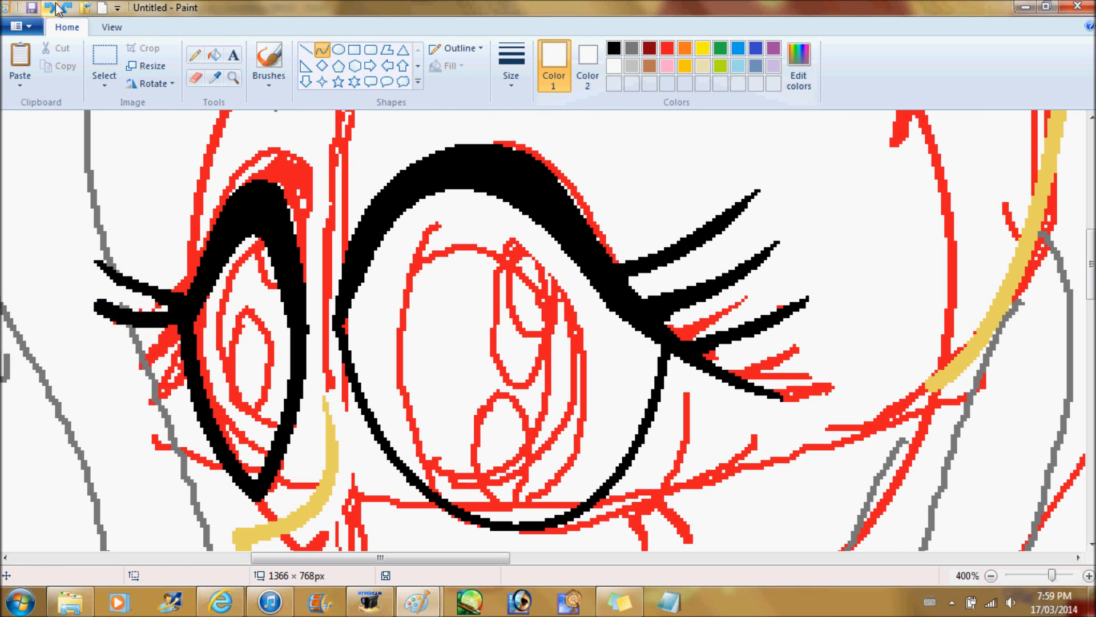
Fill the eye solid black with a white highlight and flood the pink mane stroke dark red.
left_click(494, 434)
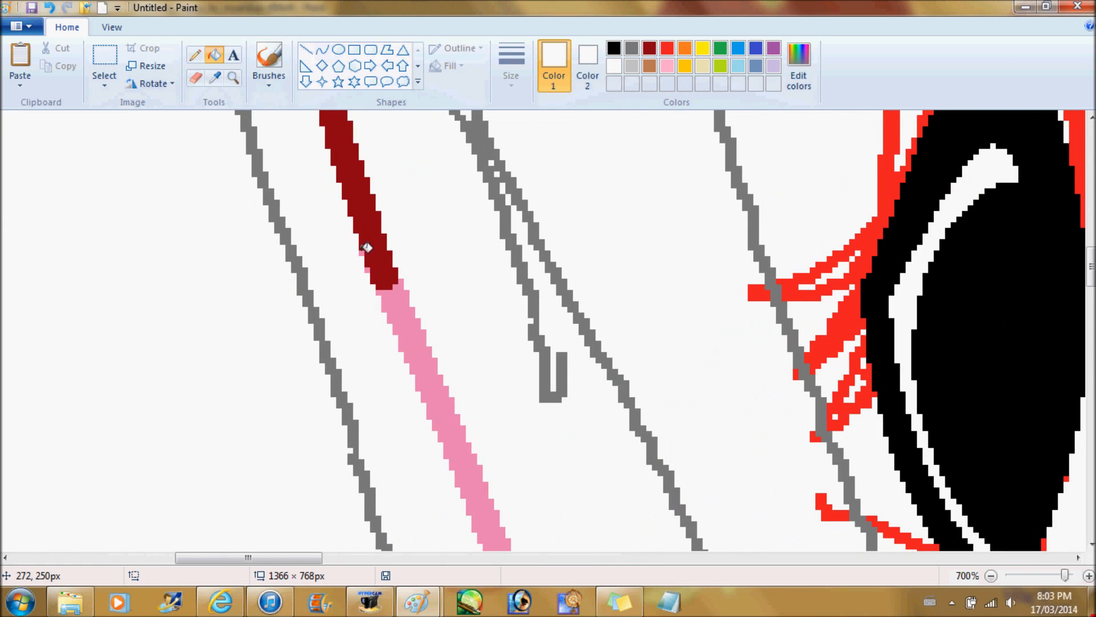
Redraw the mane lines in pink beside the yellow face outline.
left_click(990, 575)
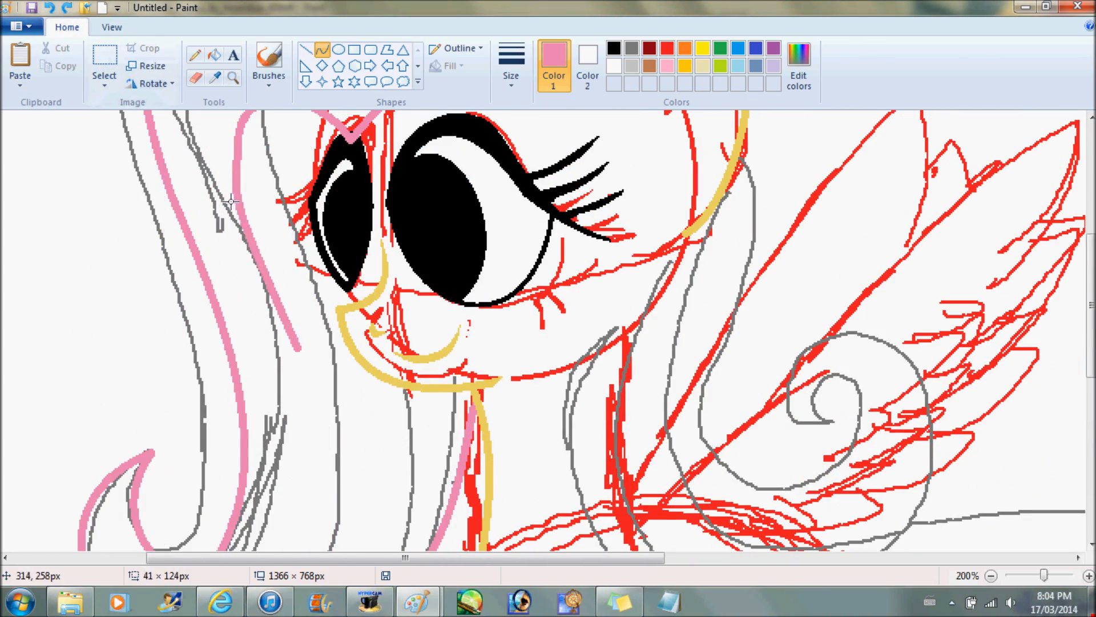
Bucket-fill the regions between the yellow and pink outlines with solid red.
left_click(511, 62)
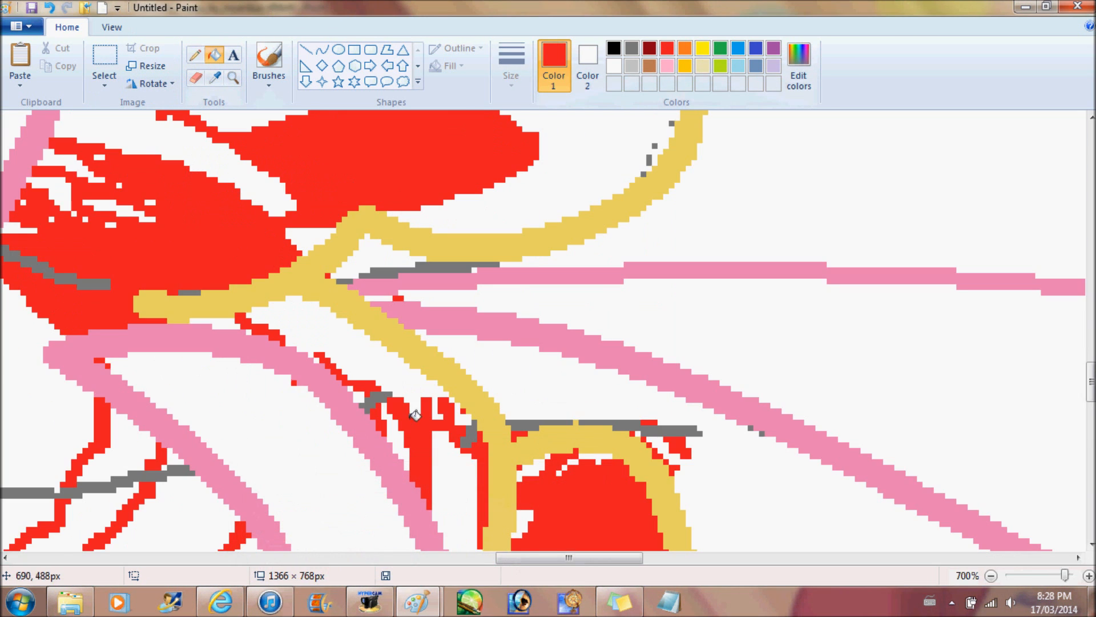
Colour the mane and tail pink, body and wings pale yellow, beside pasted eye and cutie-mark references.
left_click(990, 575)
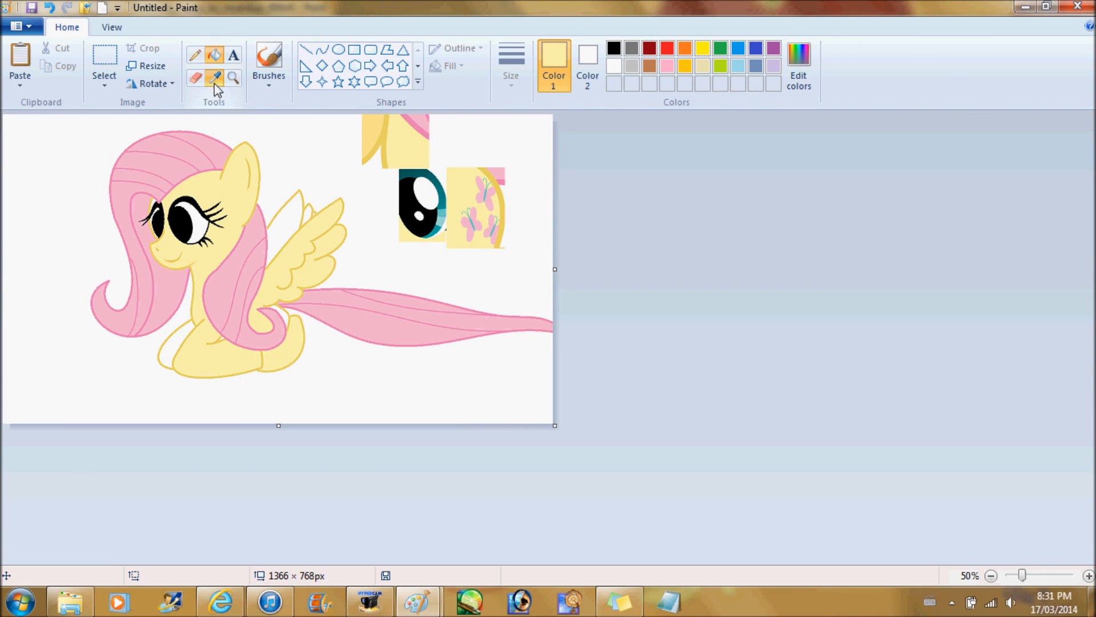
Sample dark teal from the reference eye clipping and shade the iris bands with it.
left_click(1090, 576)
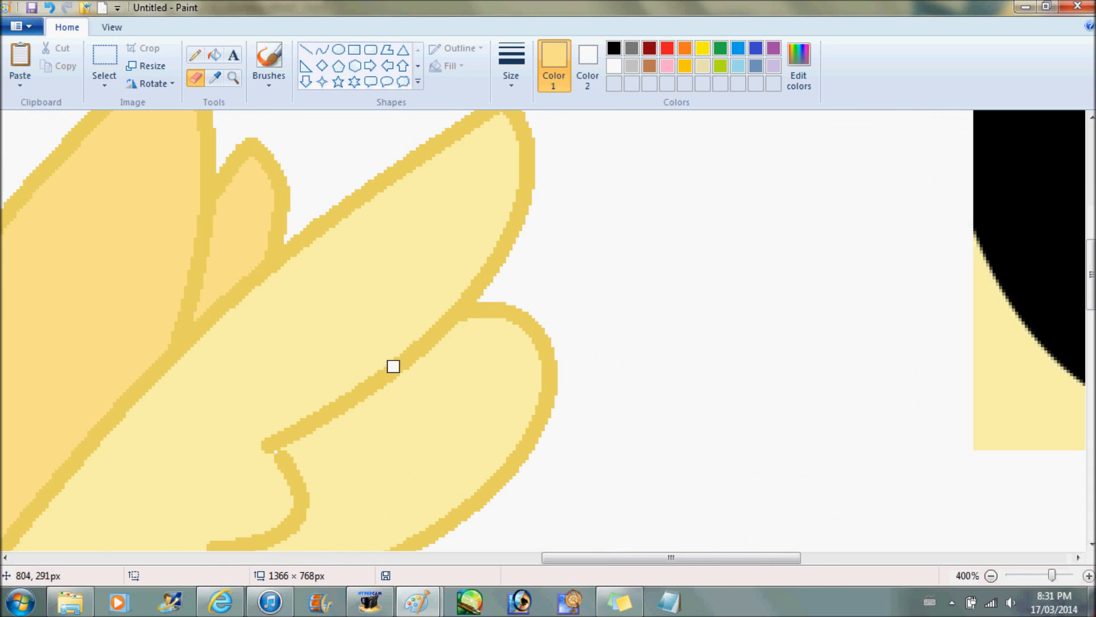
left_click(1088, 575)
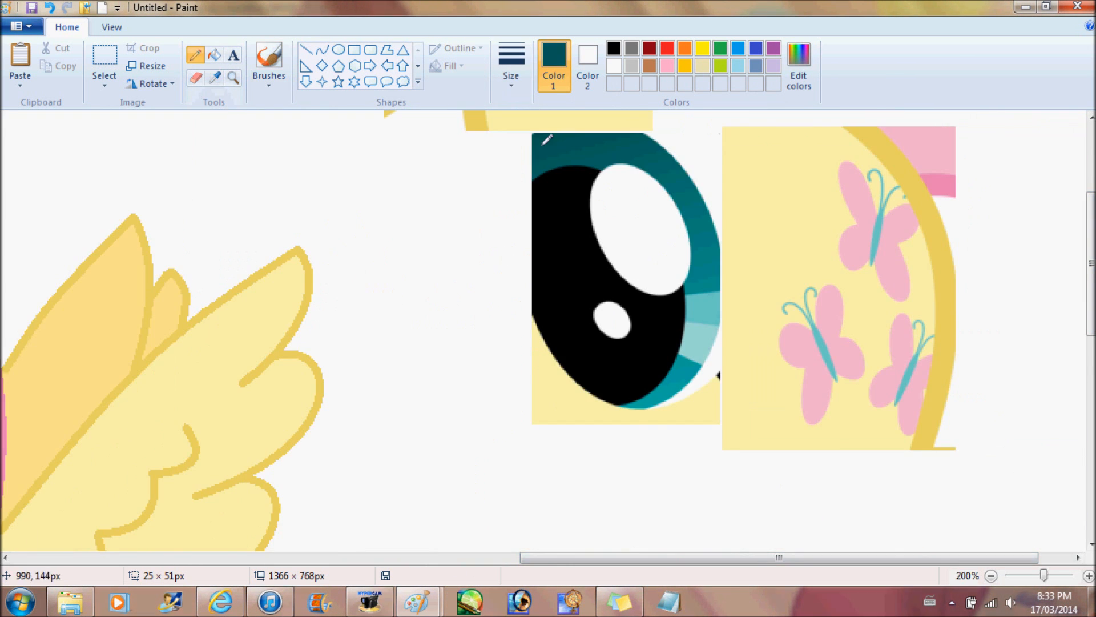
left_click(1088, 575)
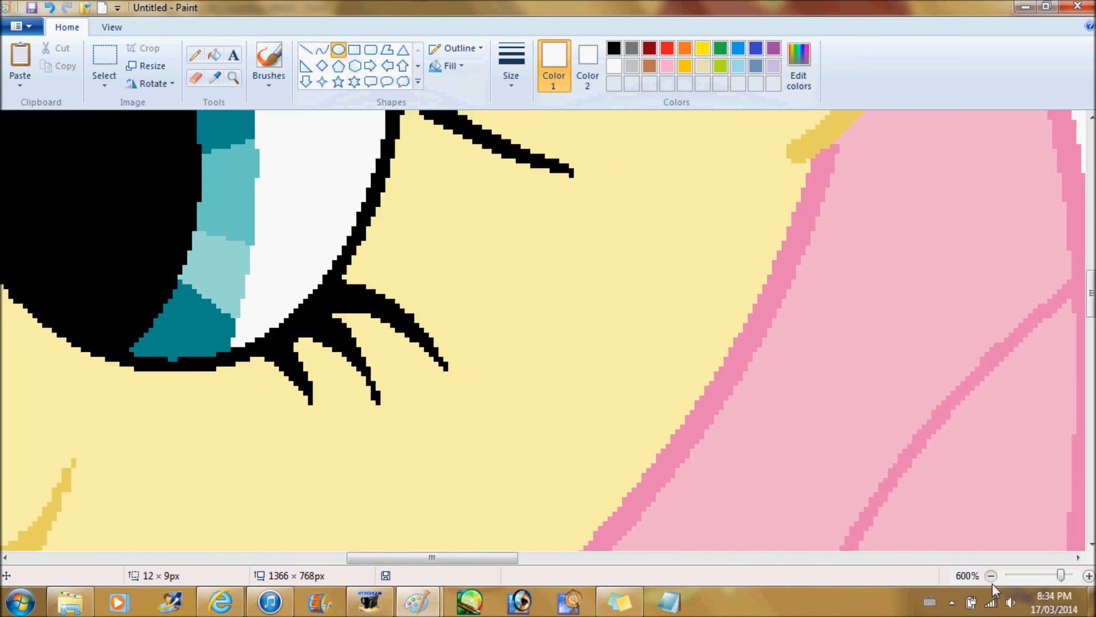
Finish both teal irises with white highlights and small black lower lashes, viewing the whole pony.
left_click(991, 575)
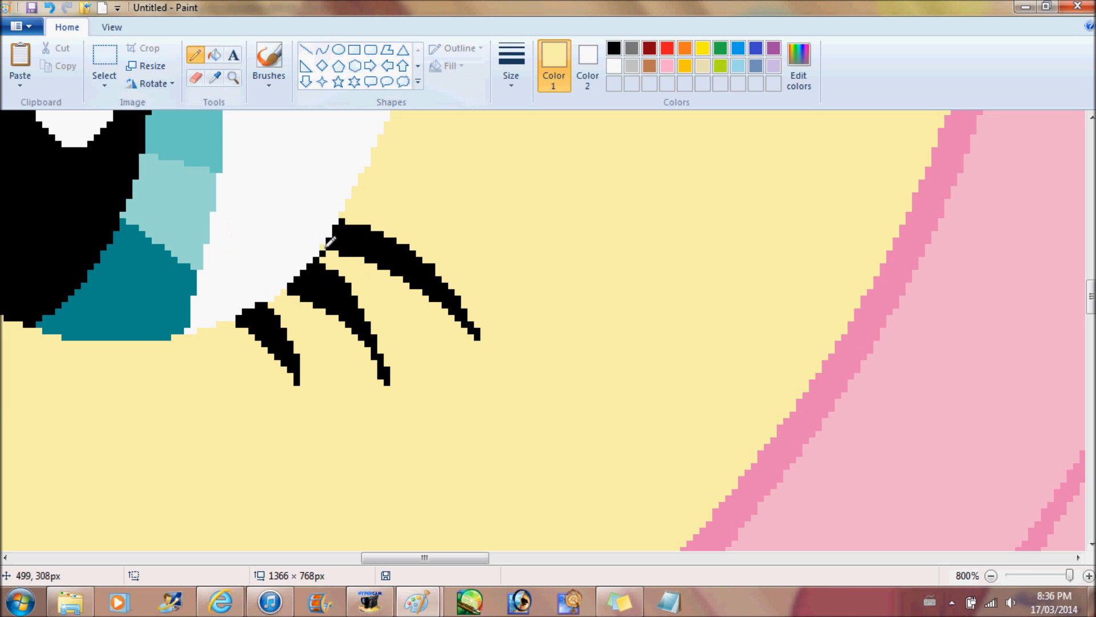
left_click(989, 576)
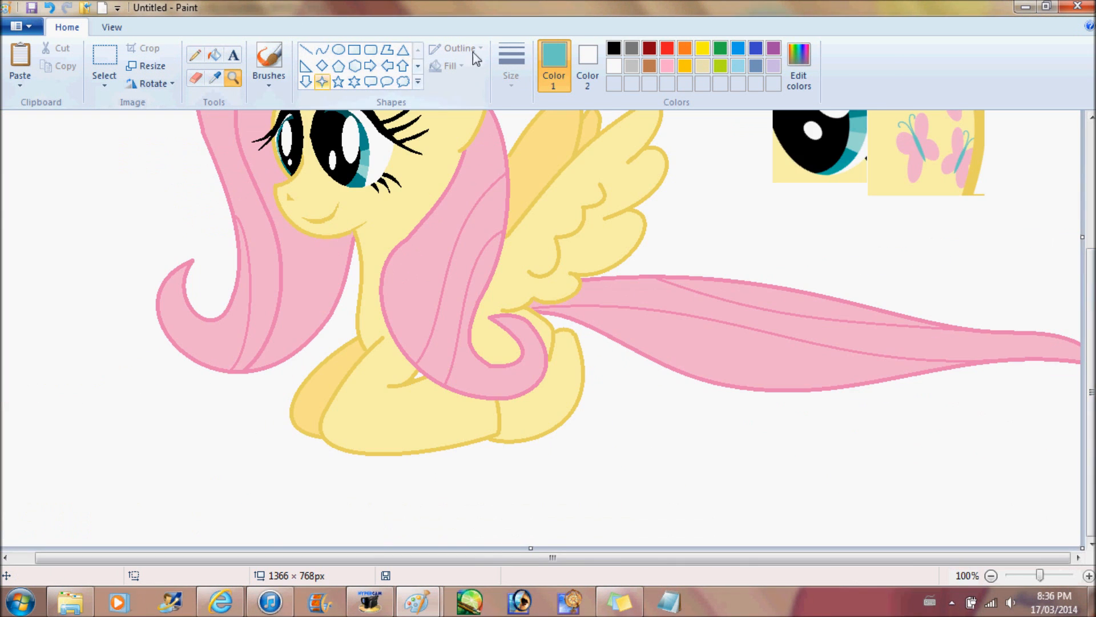
Add the butterfly cutie mark, fill the background pale yellow and write 'FlutterShy' in teal text.
left_click(233, 78)
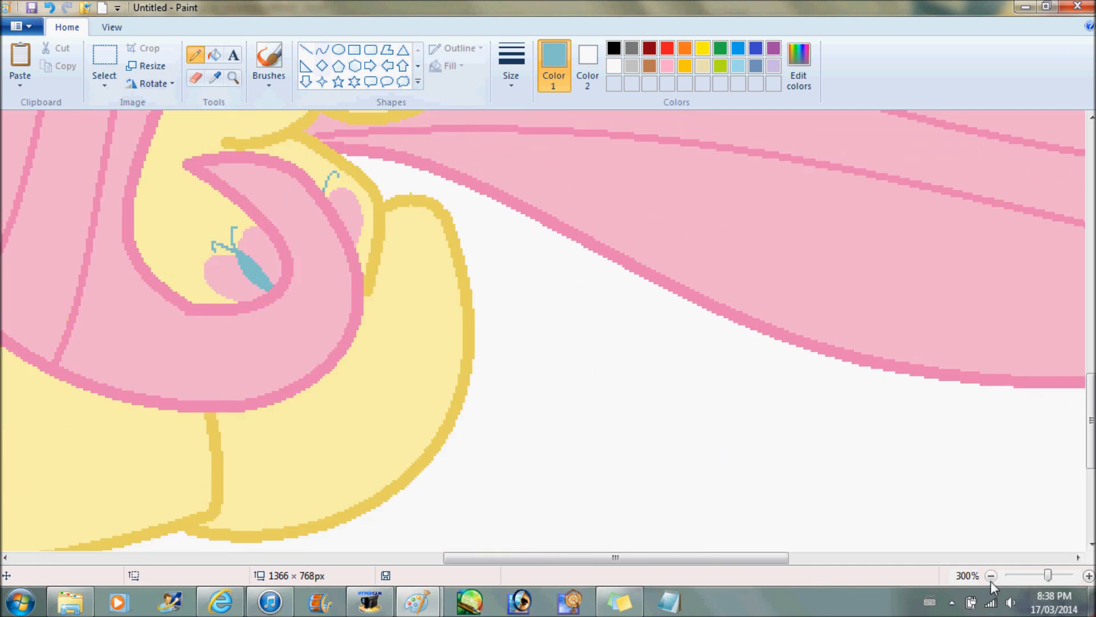
left_click(992, 576)
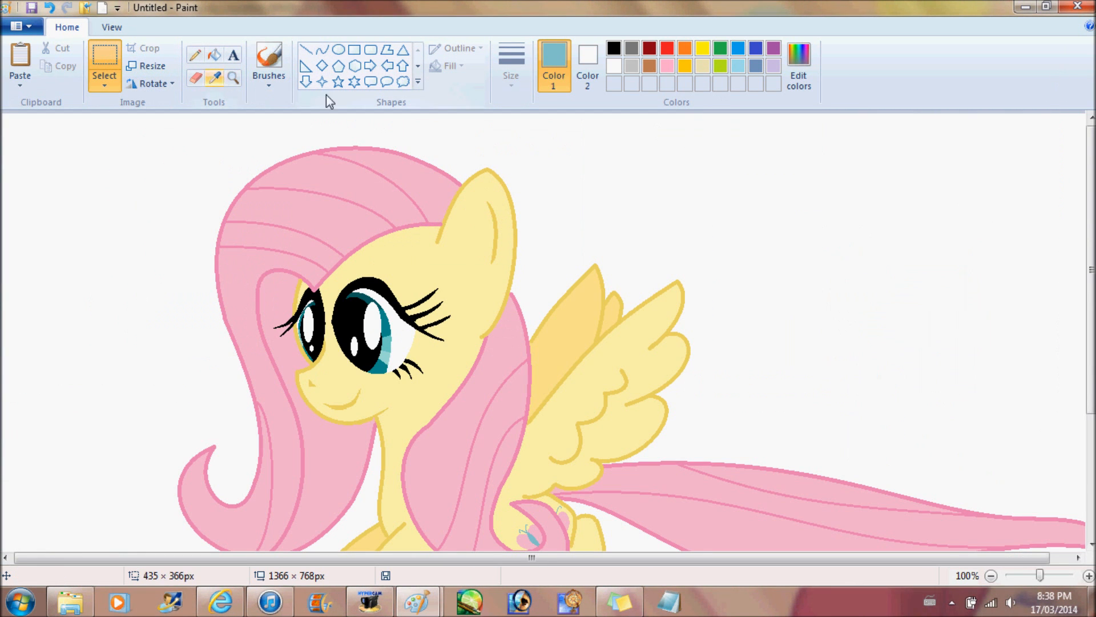
type("F")
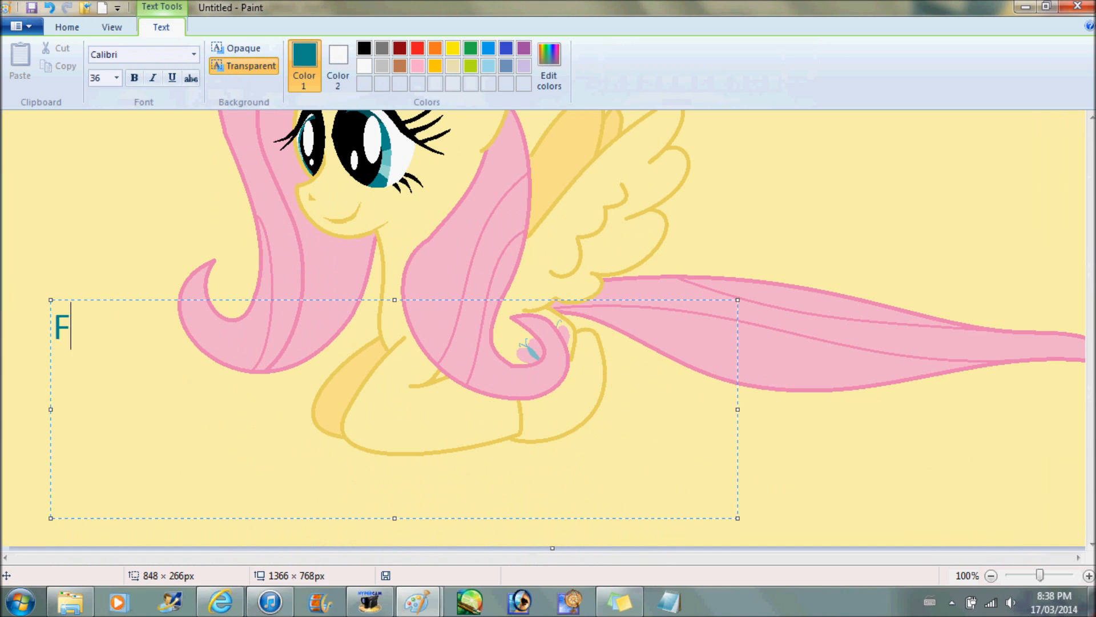
type("luttershy")
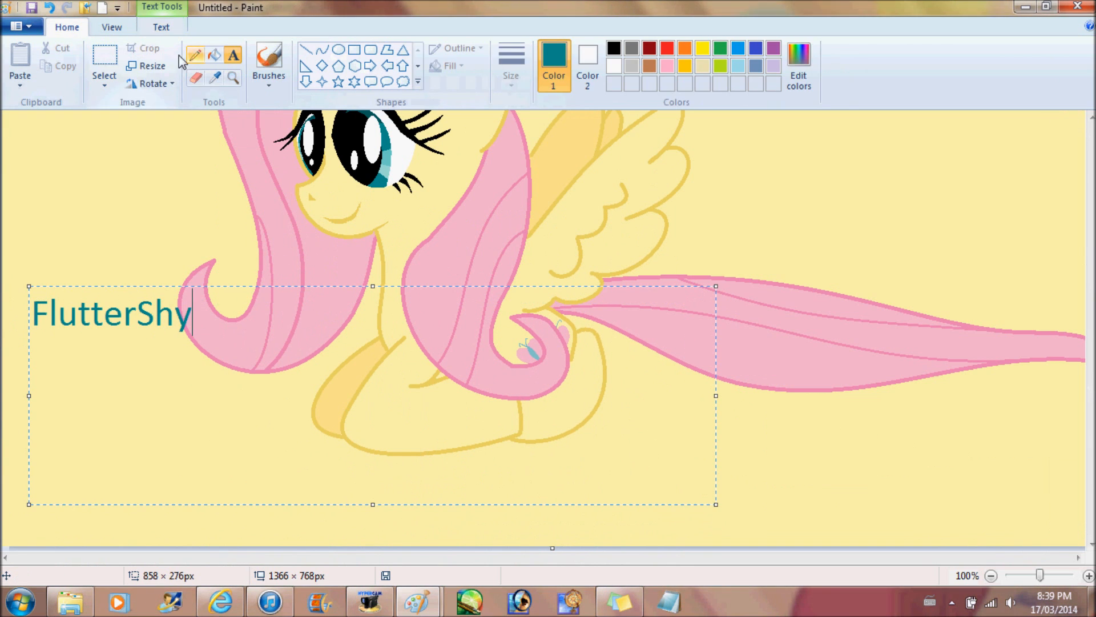